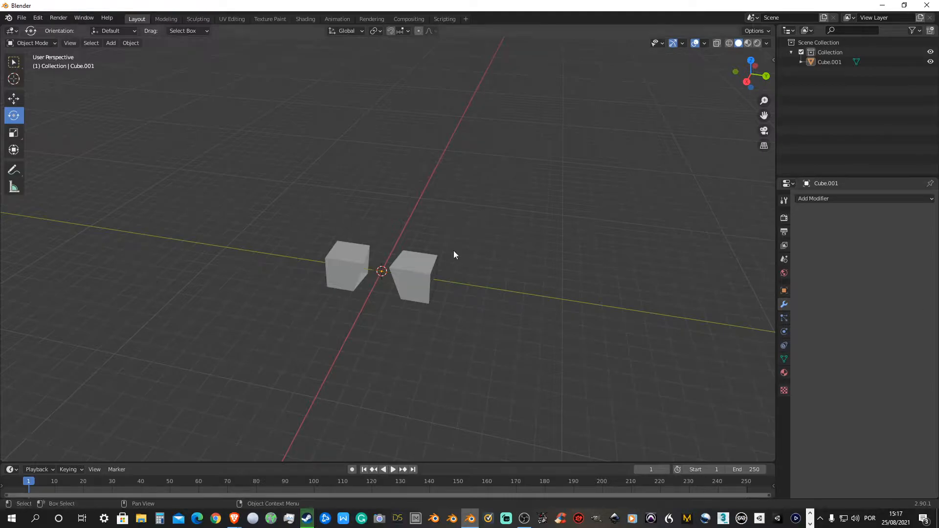
Step: Switch the two-cube object from Object Mode to Edit Mode
left_click(33, 42)
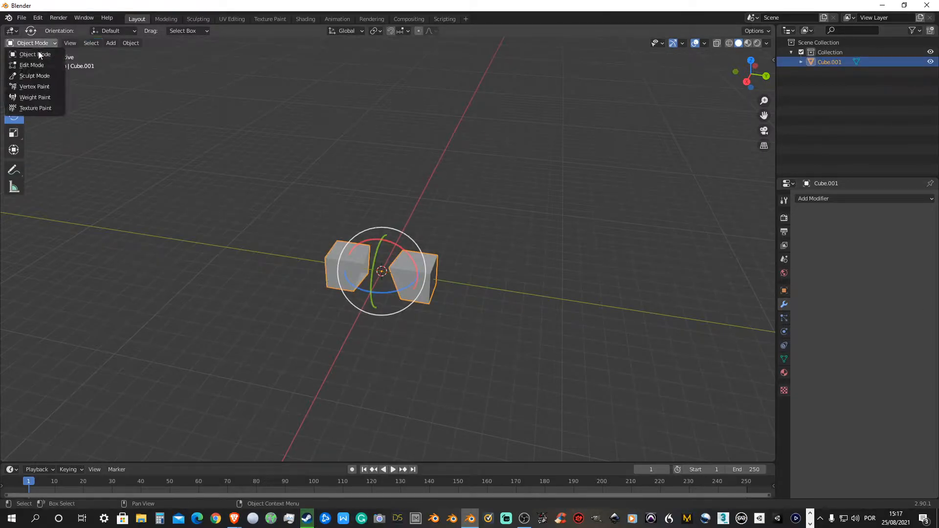
left_click(32, 64)
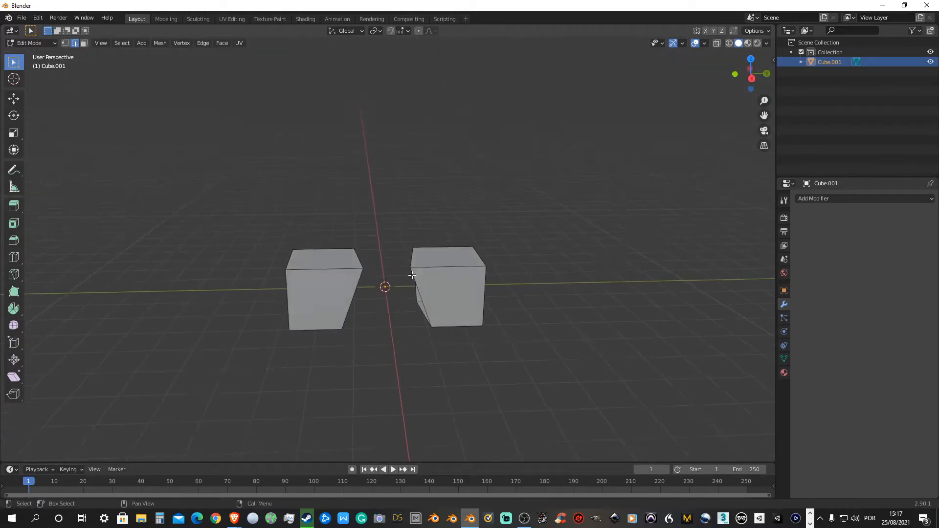
left_click(37, 18)
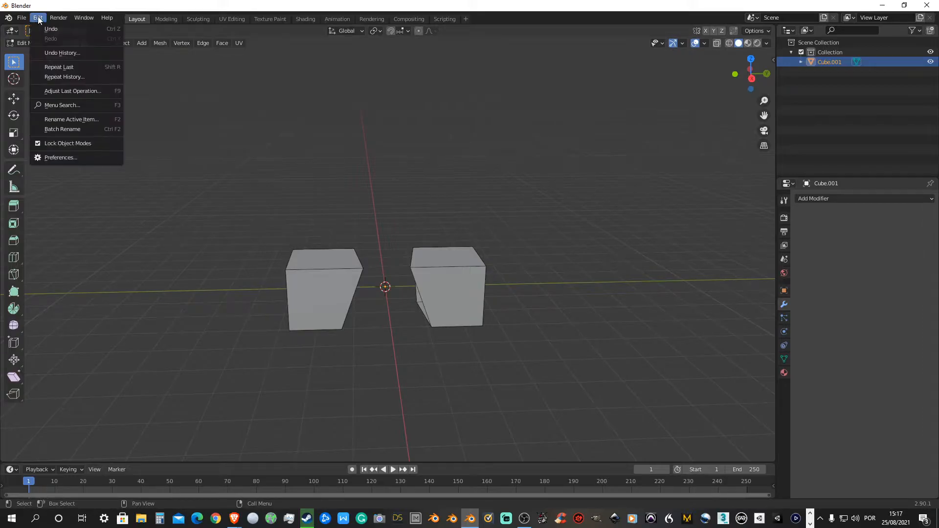
mouse_move(71, 120)
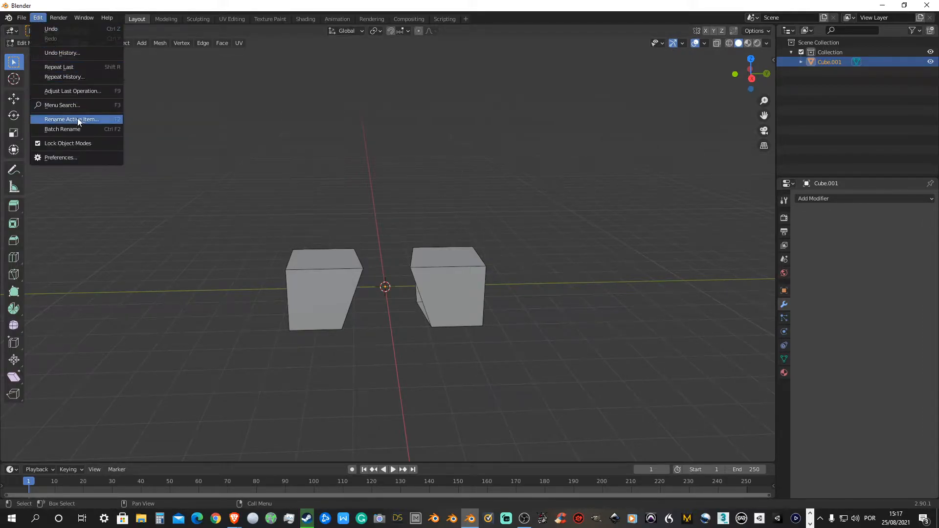
left_click(59, 157)
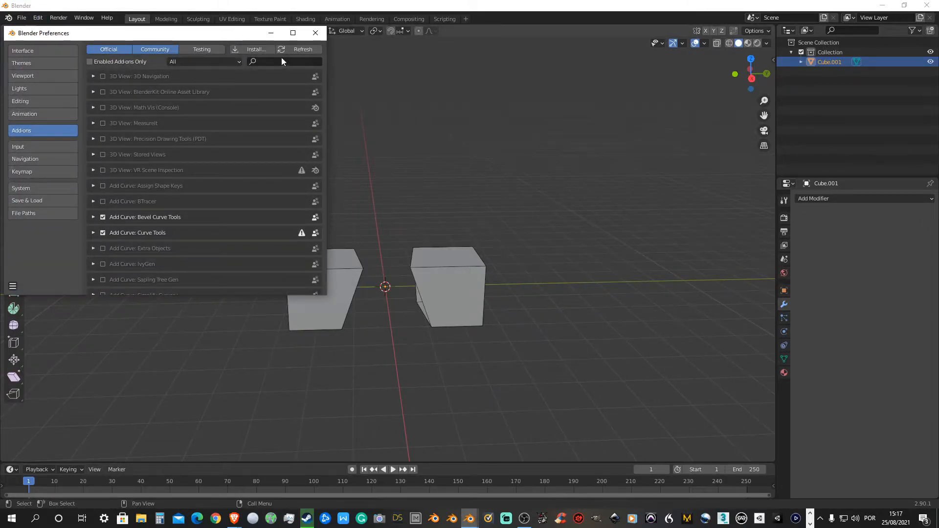
type("loop")
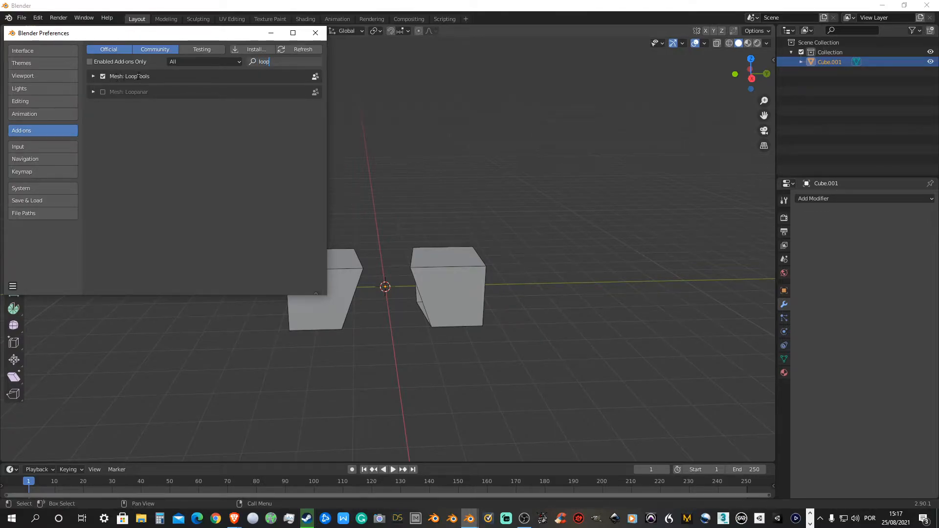
left_click(252, 61)
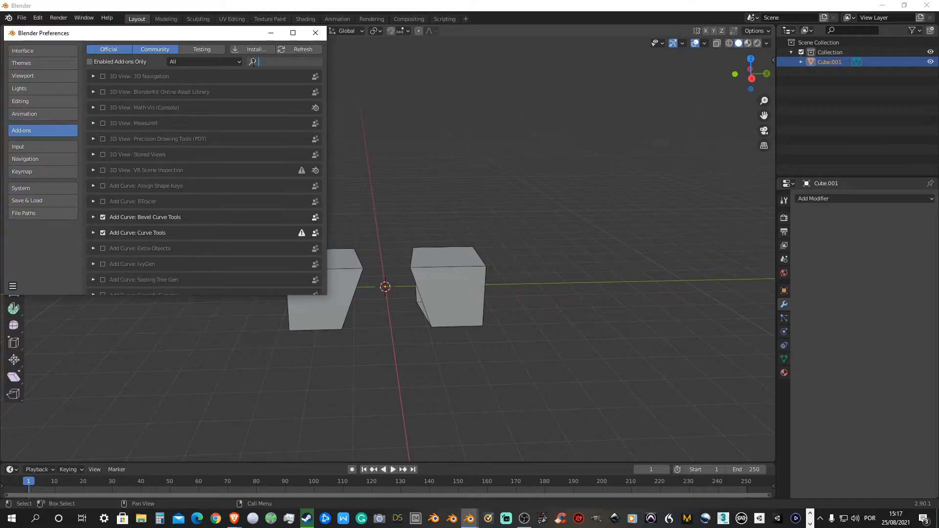
left_click(315, 33)
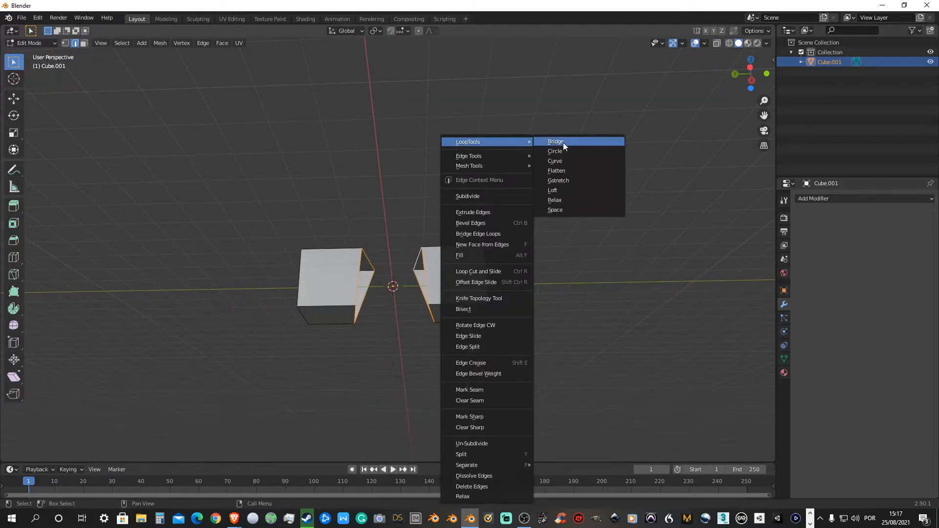
Step: Bridge the open edge loops with LoopTools Bridge and enable Reverse to untwist it
left_click(555, 142)
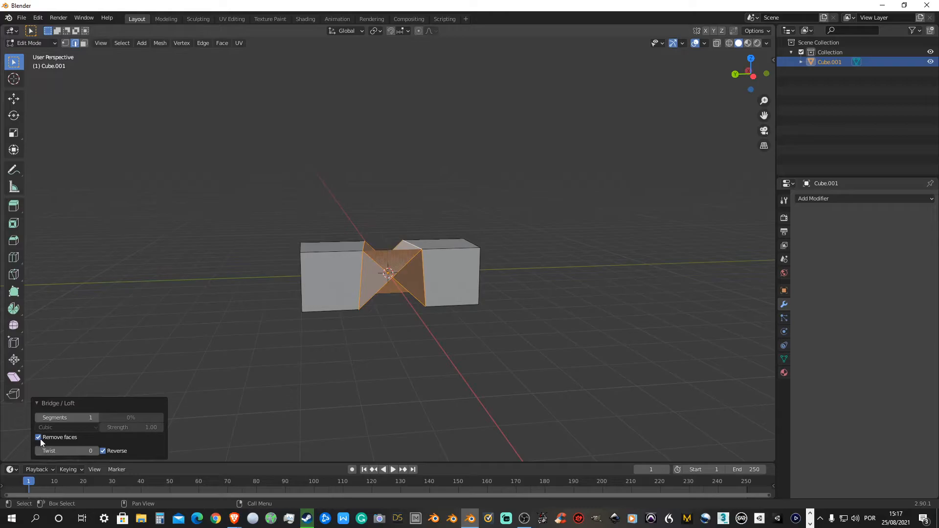
left_click(102, 451)
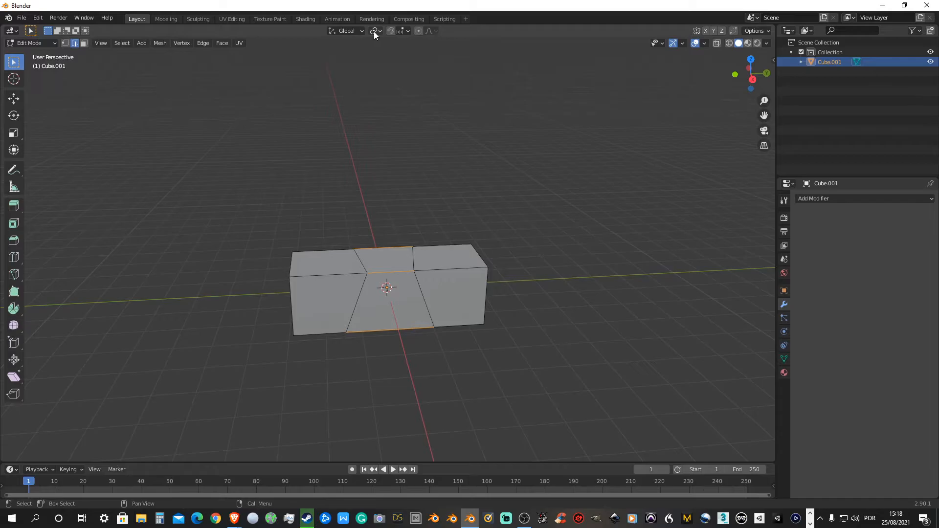
Step: Open the pivot point options to choose Median Point
left_click(374, 30)
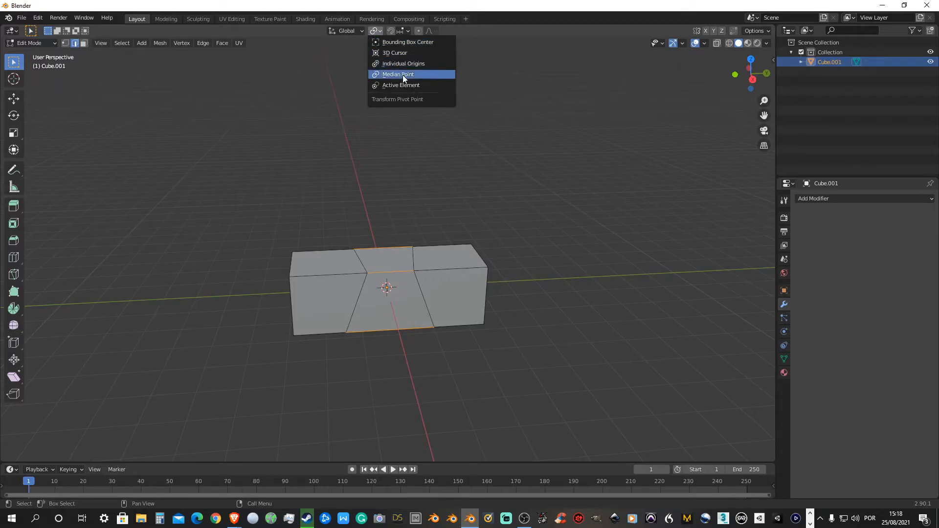
mouse_move(404, 64)
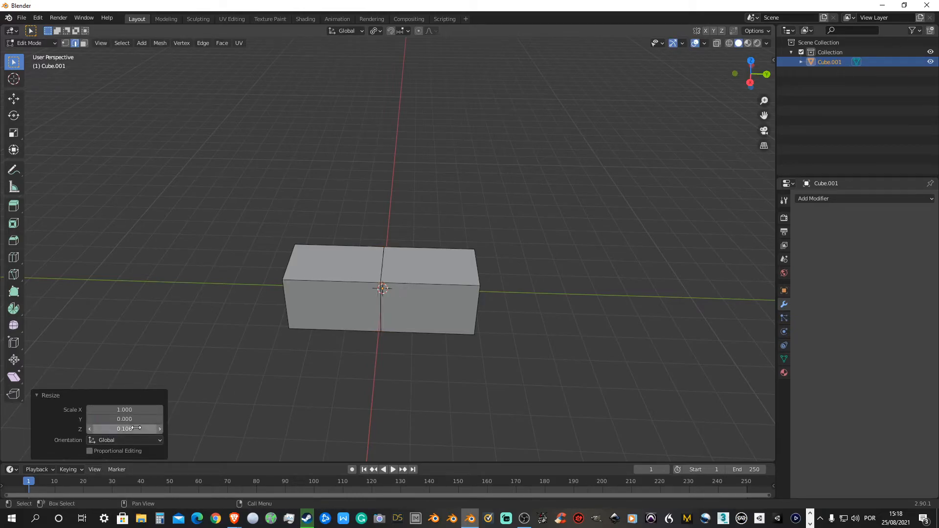
Step: Merge the overlapping middle vertices By Distance
left_click(124, 410)
type("0.000")
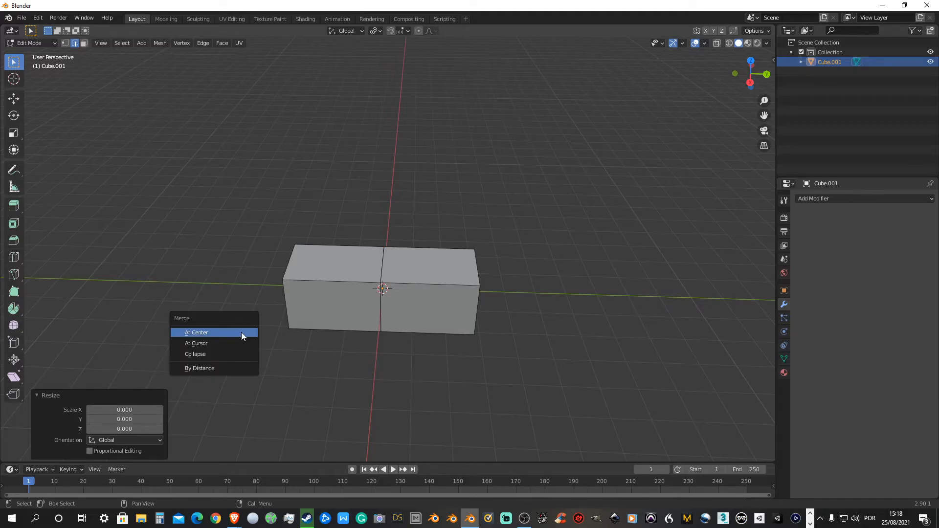
mouse_move(227, 368)
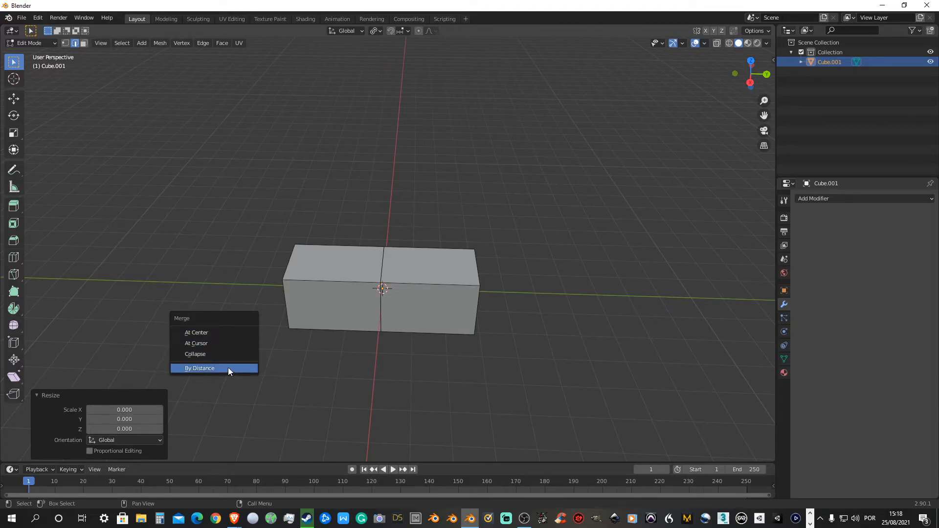
left_click(200, 368)
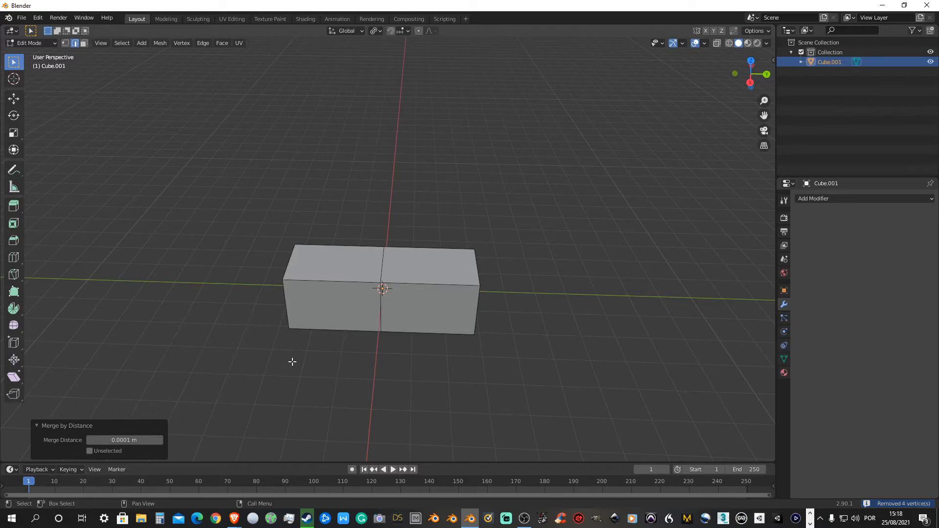